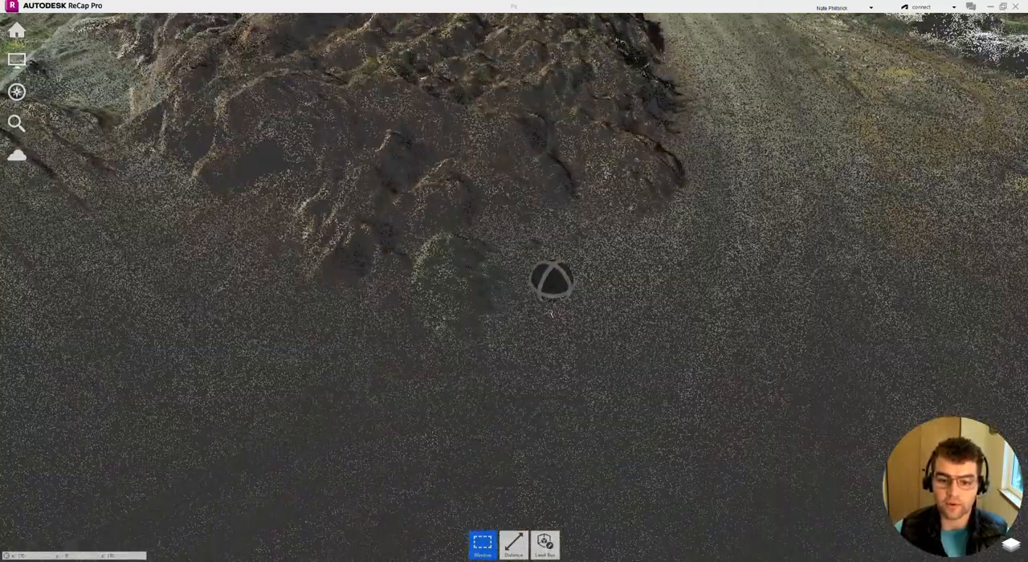
# Step: Orbit the quarry point cloud in ReCap Pro before moving to the InfraWorks model
pyautogui.moveTo(553, 279); pyautogui.dragTo(546, 265)
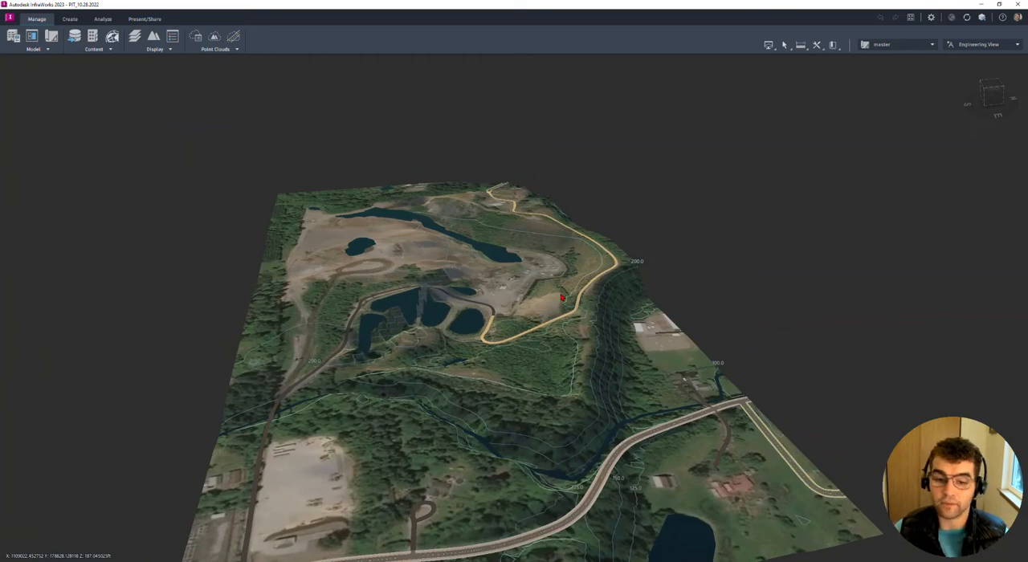
# Step: Zoom in on the quarry and bring up the Manage tab's Contents options
pyautogui.moveTo(563, 298); pyautogui.dragTo(462, 279)
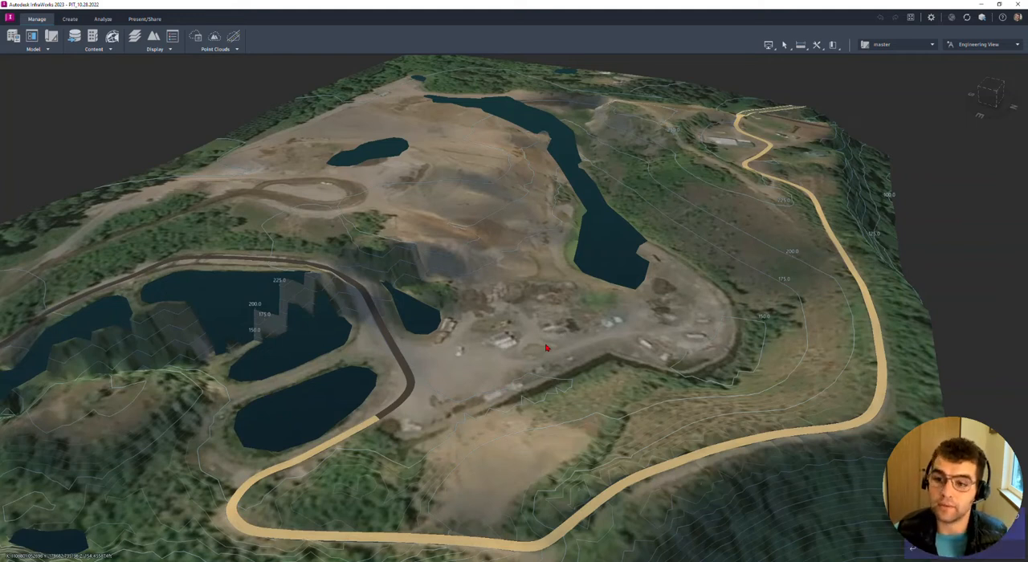
pyautogui.moveTo(313, 119)
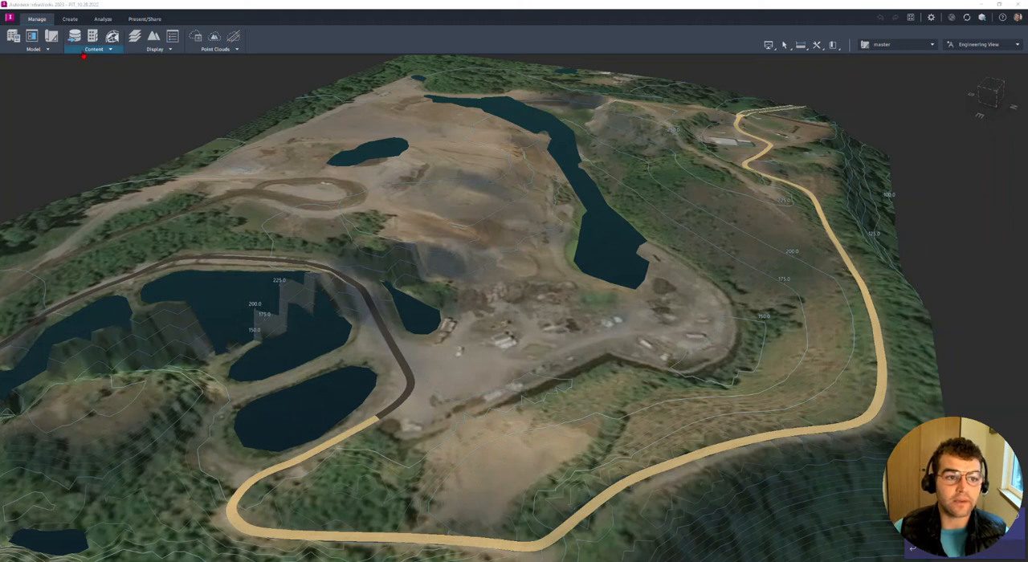
pyautogui.click(90, 48)
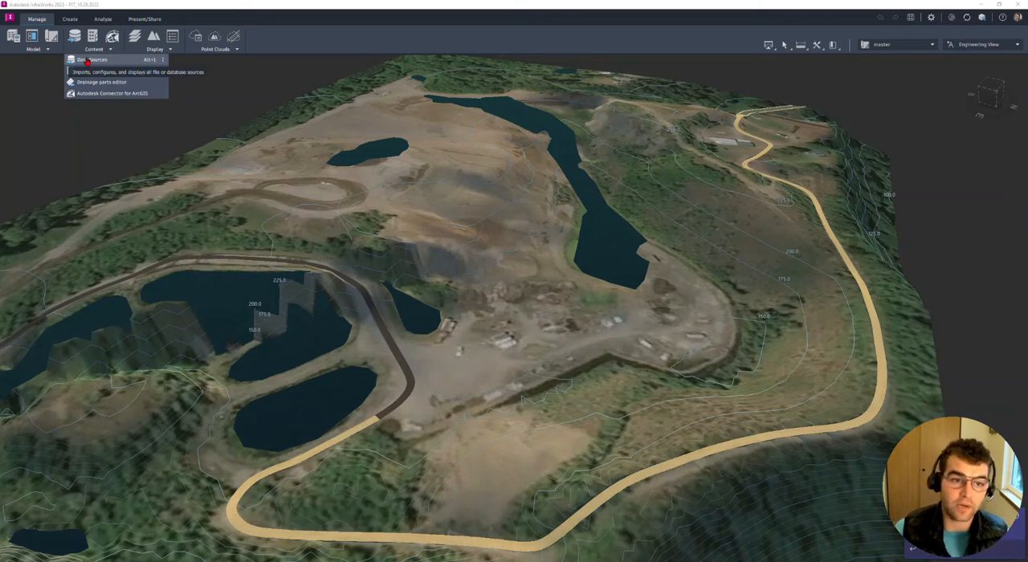
# Step: Show the Data Sources panel and the list of importable file source types
pyautogui.click(93, 61)
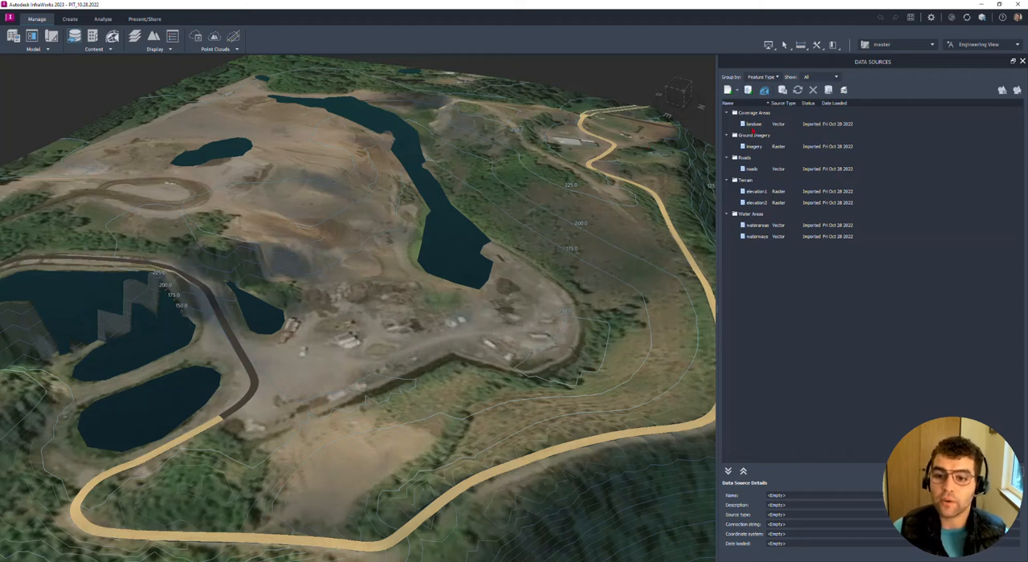
pyautogui.click(726, 88)
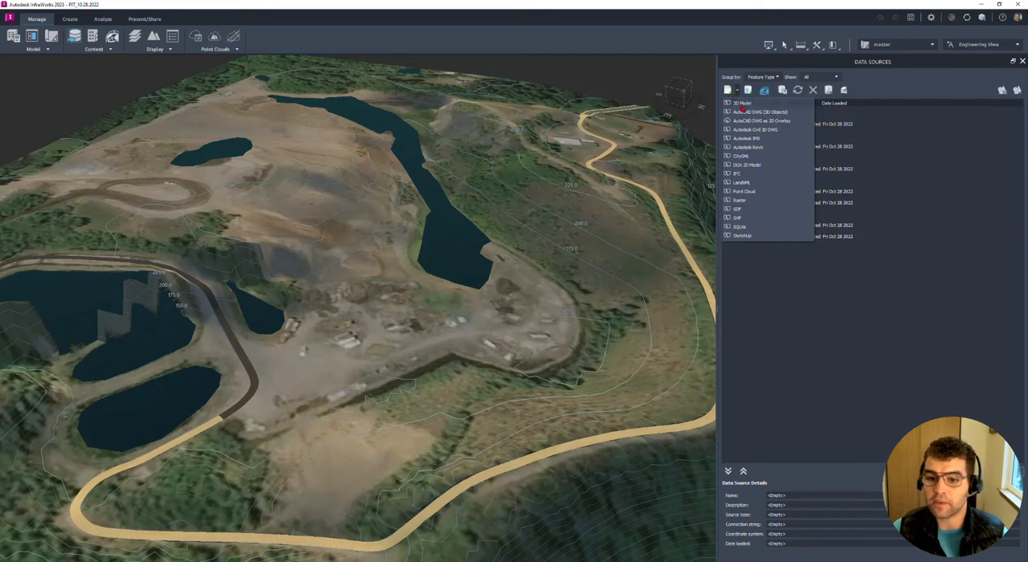
# Step: Import a Point Cloud data source, choosing the point cloud file from the Downloads folder
pyautogui.click(746, 192)
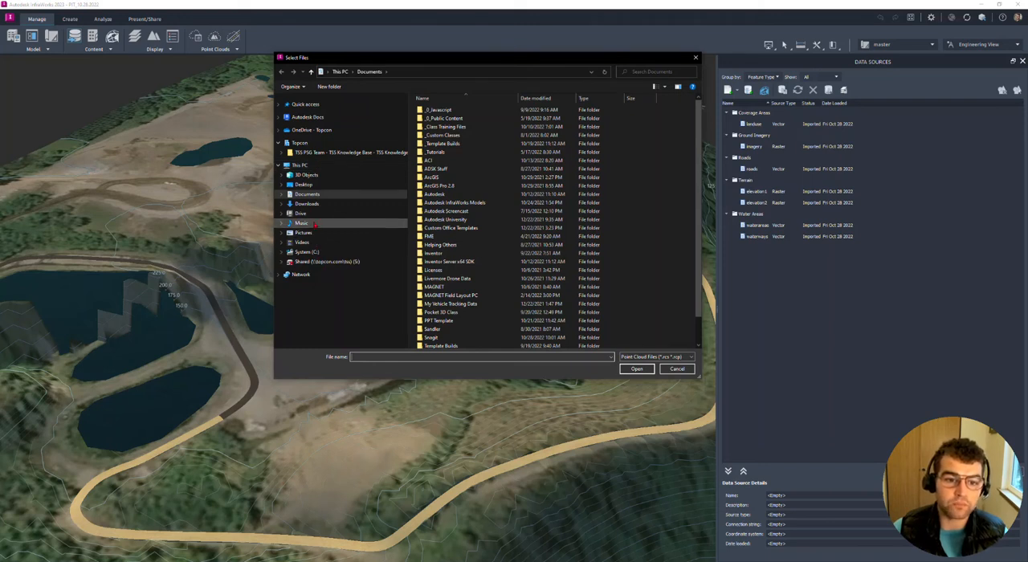
pyautogui.click(304, 183)
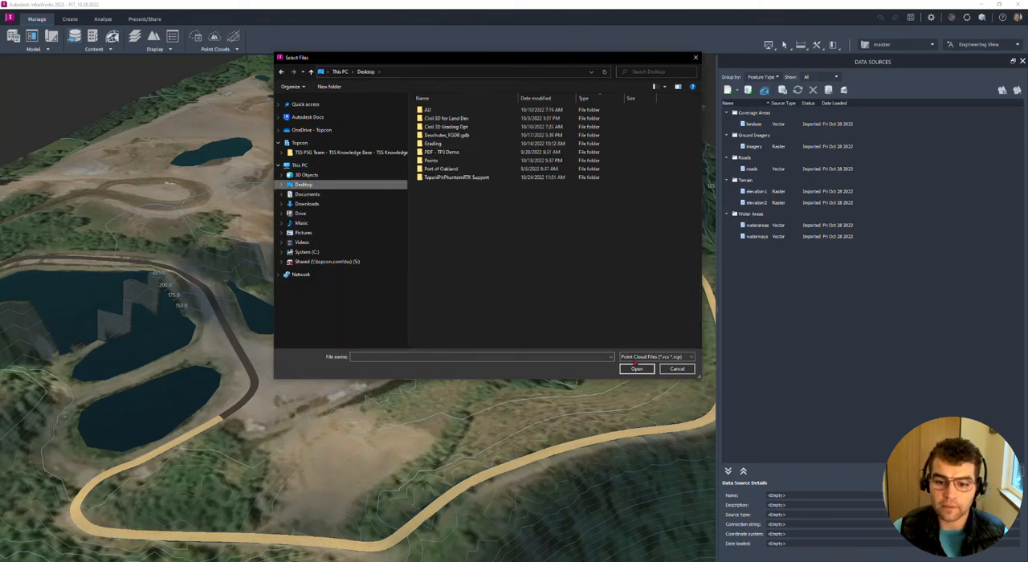
pyautogui.click(300, 164)
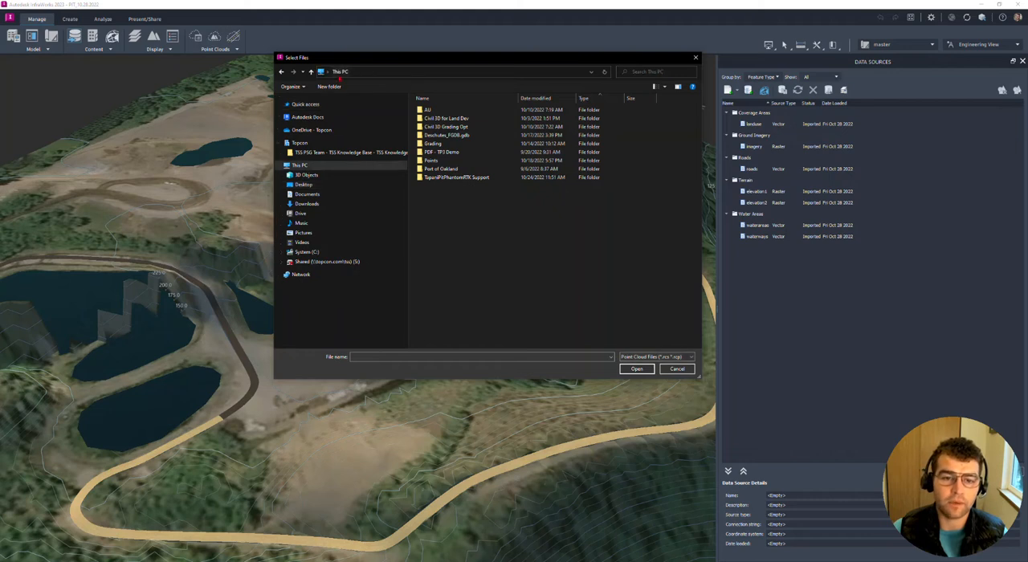
pyautogui.click(305, 203)
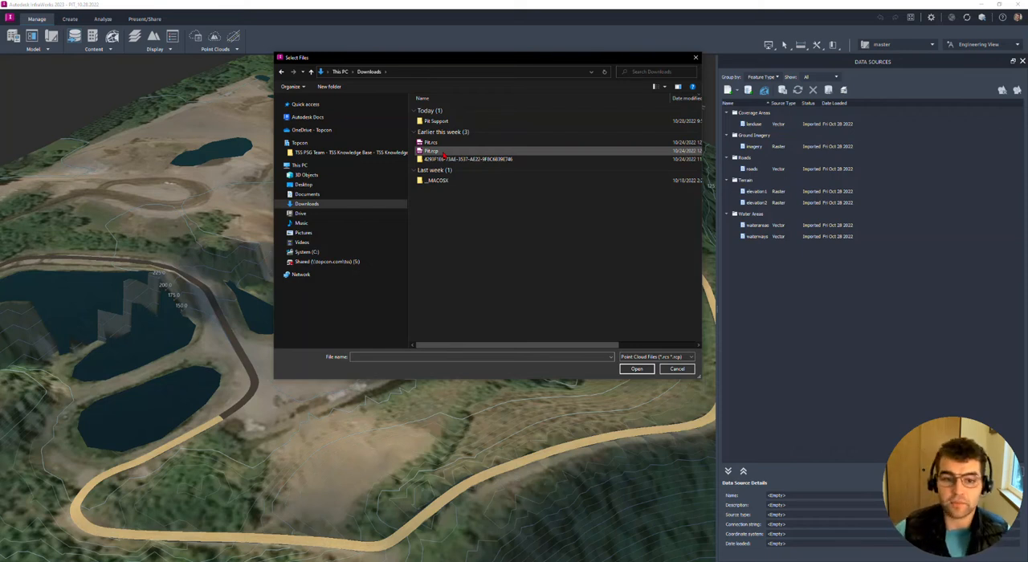
pyautogui.click(431, 151)
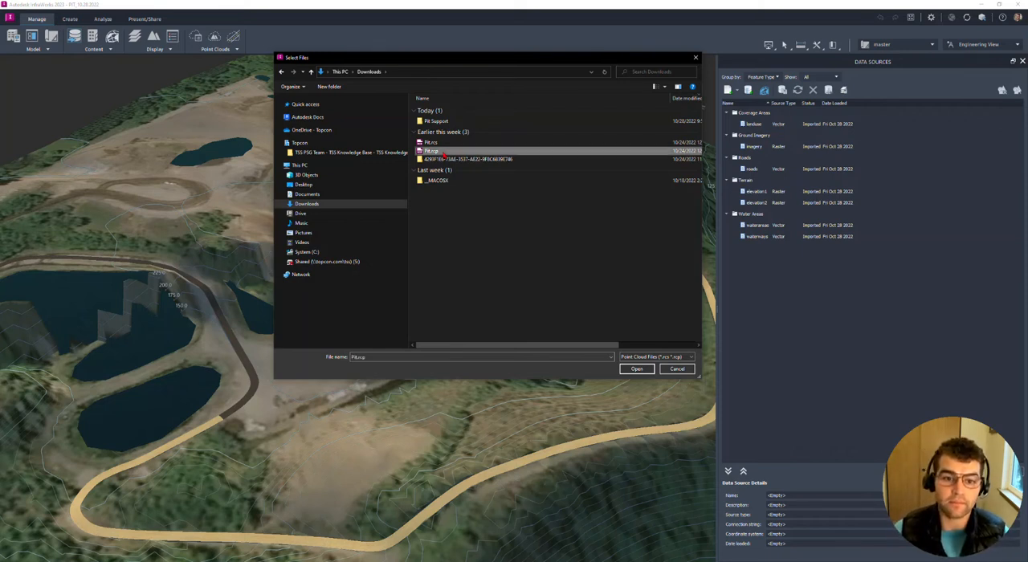
pyautogui.click(636, 369)
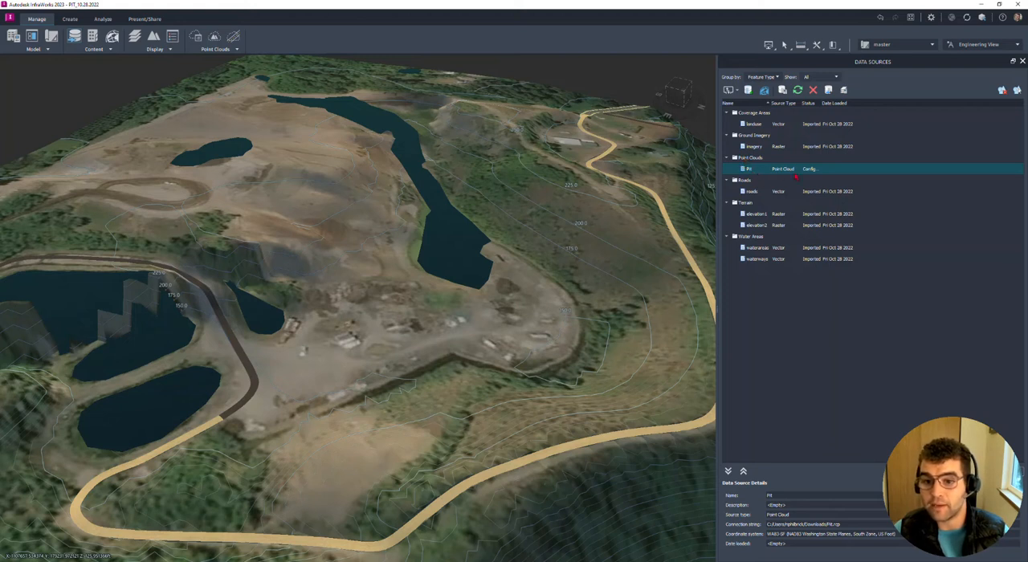
pyautogui.moveTo(826, 103)
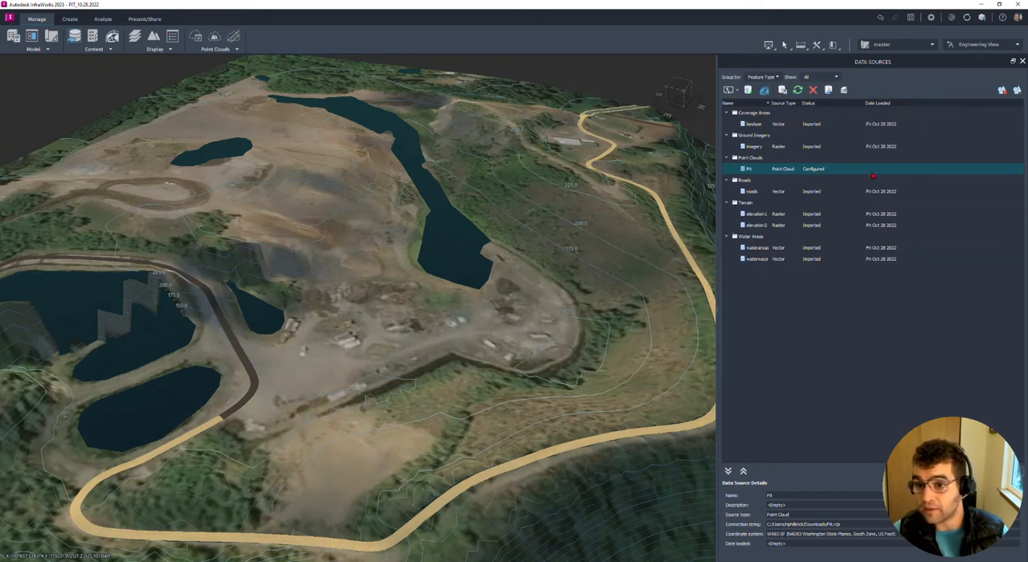
pyautogui.moveTo(868, 168)
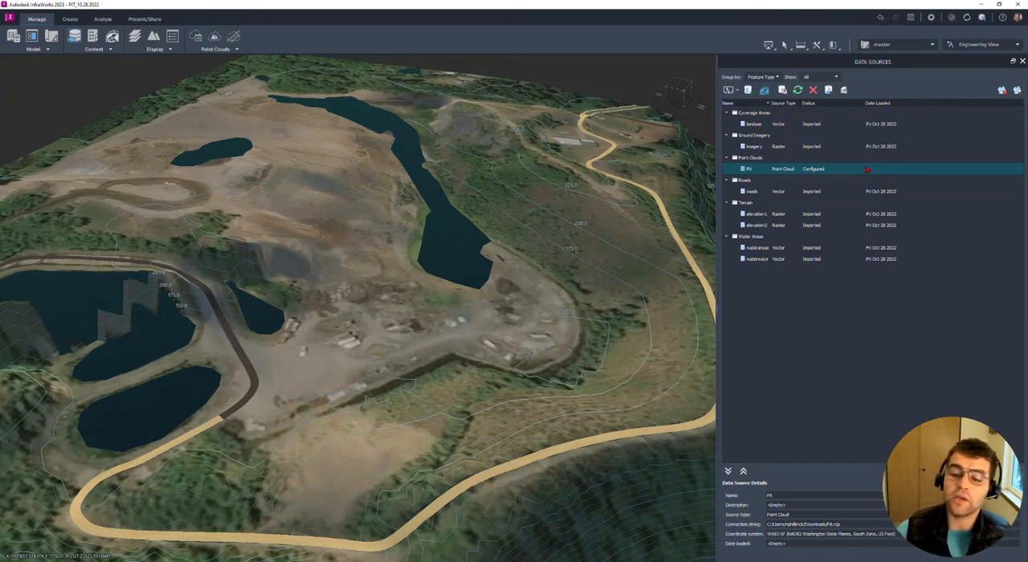
# Step: Configure the new point cloud source and Close & Refresh so its points load in the model
pyautogui.rightClick(749, 169)
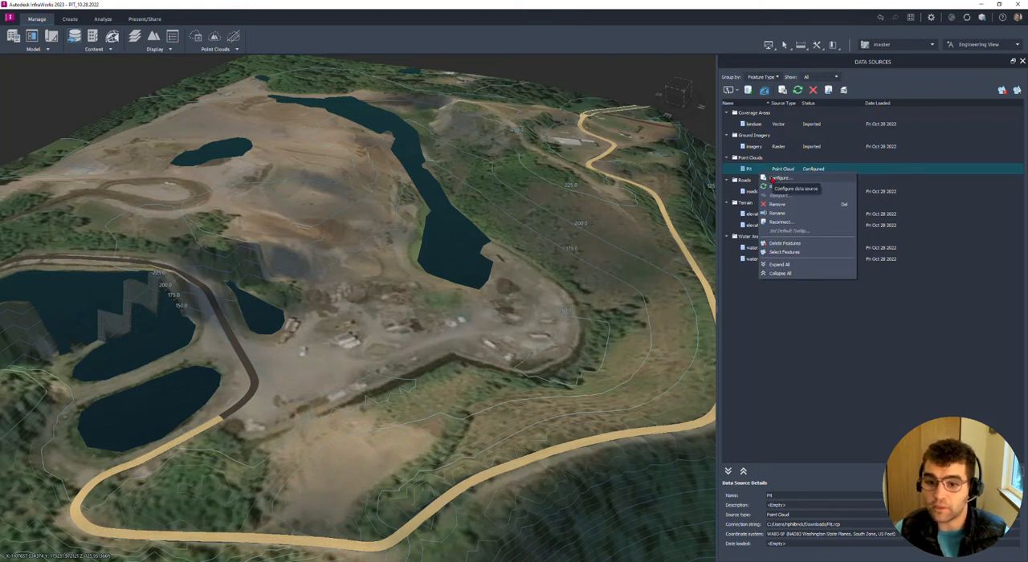
pyautogui.click(792, 188)
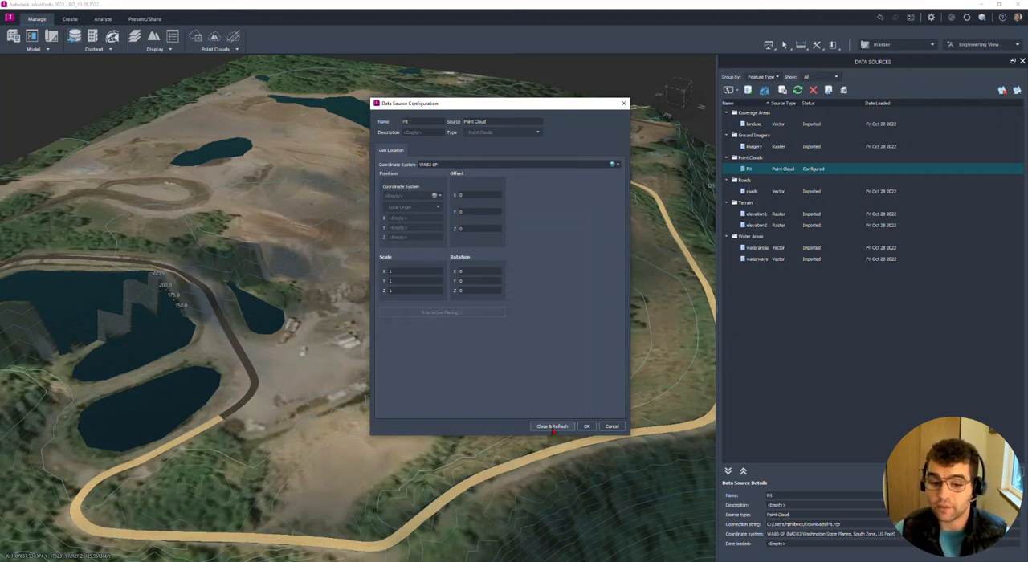
pyautogui.click(551, 427)
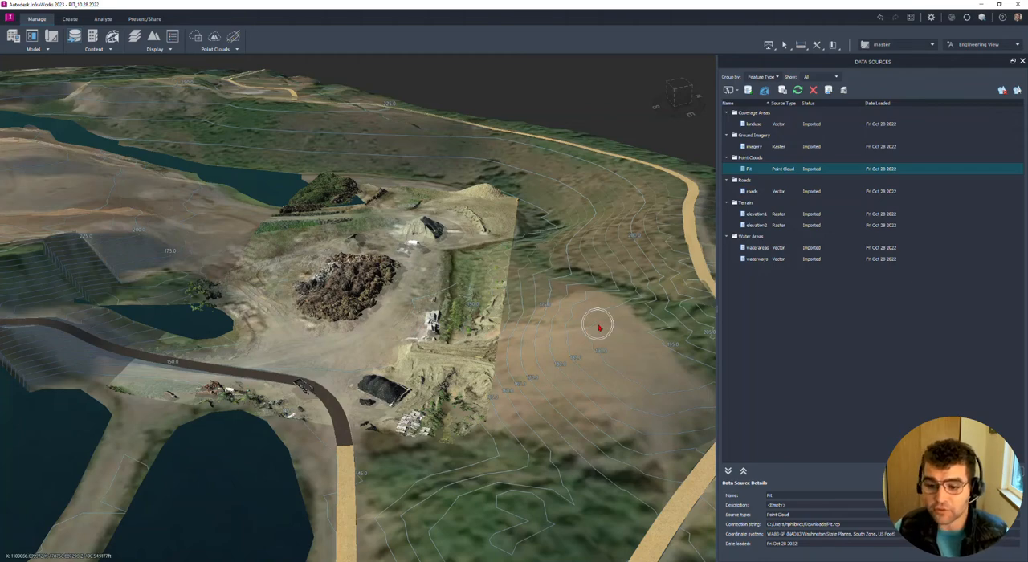
pyautogui.moveTo(597, 328); pyautogui.dragTo(472, 425)
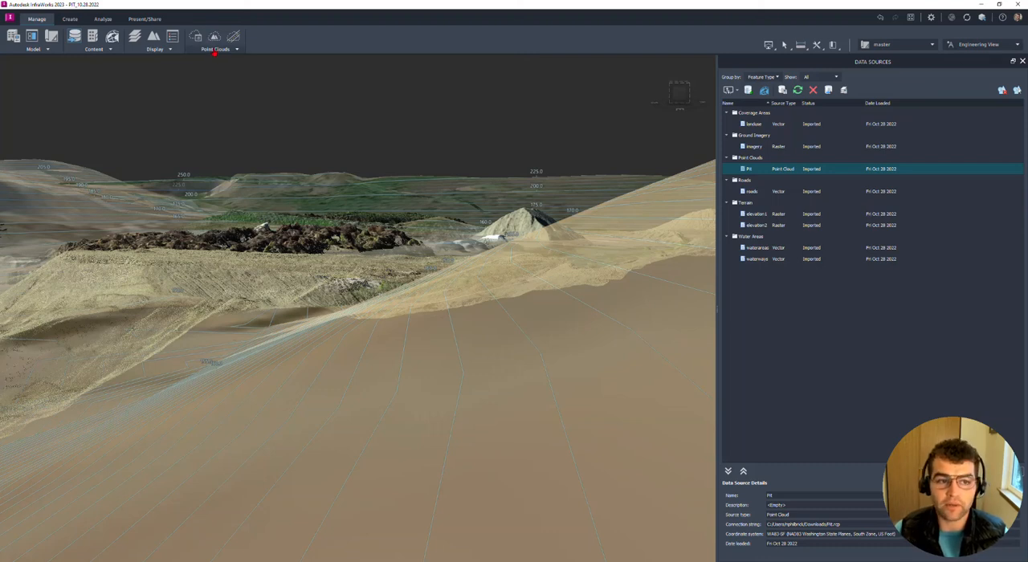
pyautogui.click(236, 48)
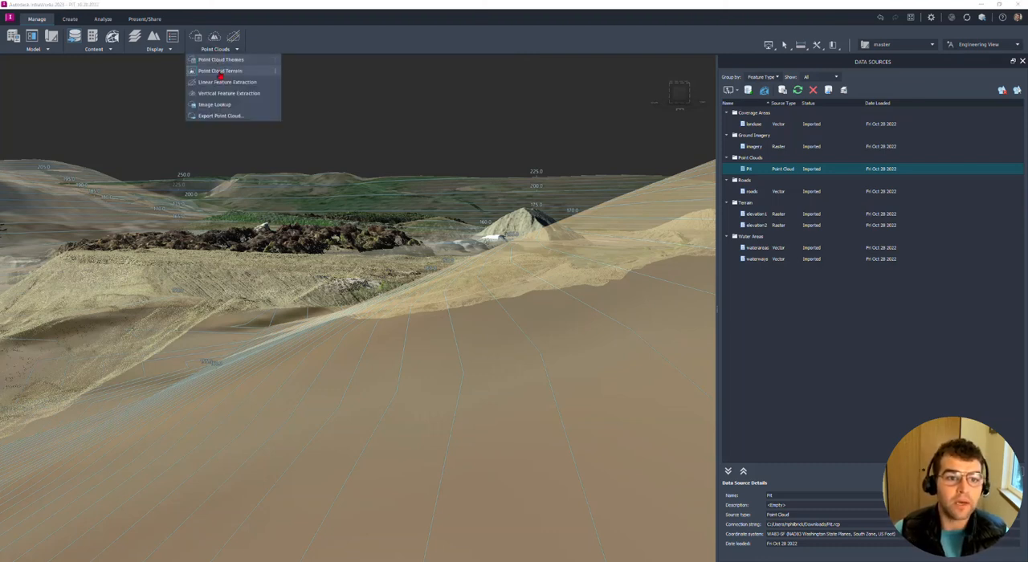
pyautogui.moveTo(218, 71)
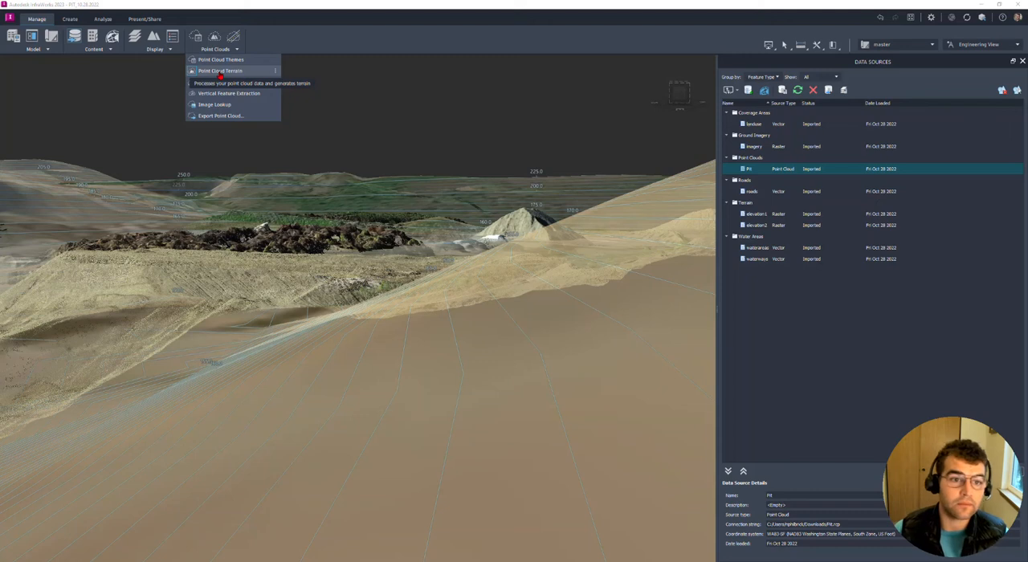
# Step: Start Point Cloud Terrain generation from the Manage tab's Point Clouds options
pyautogui.click(221, 71)
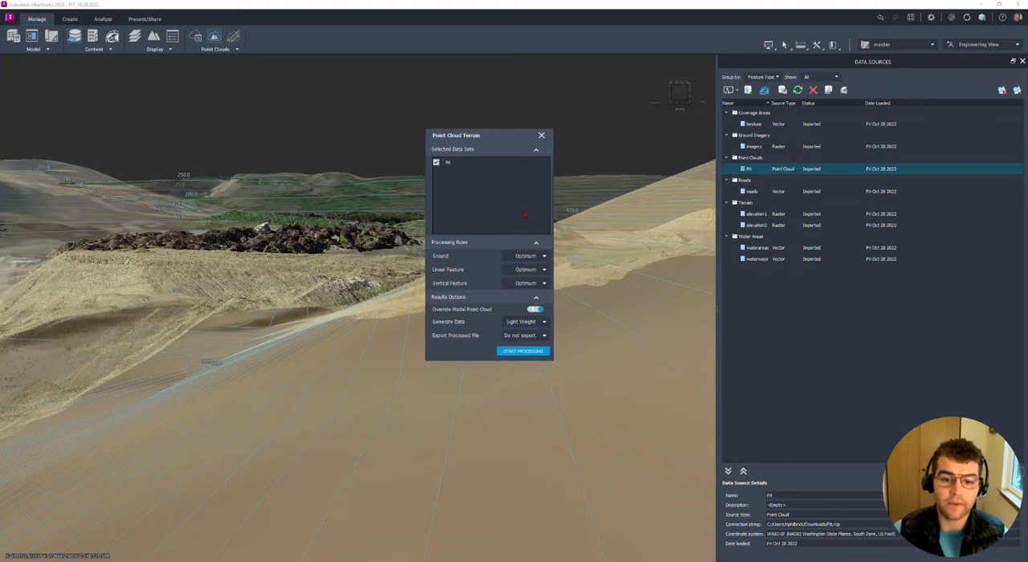
# Step: Set Ground to Low Detail, choose linear and vertical feature rules, and toggle Override Model Point Cloud
pyautogui.moveTo(457, 135); pyautogui.dragTo(450, 101)
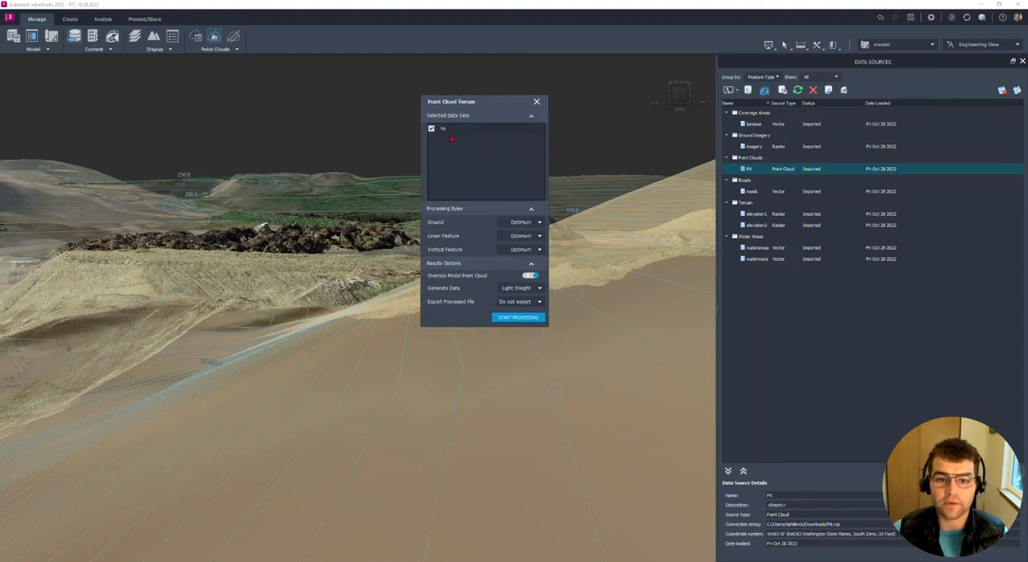
pyautogui.click(540, 222)
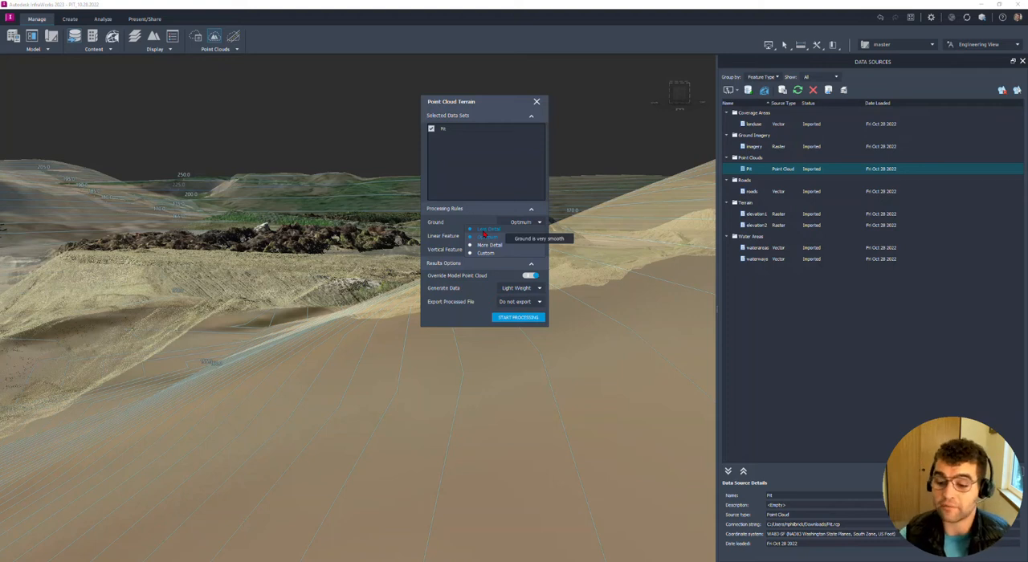
pyautogui.click(485, 230)
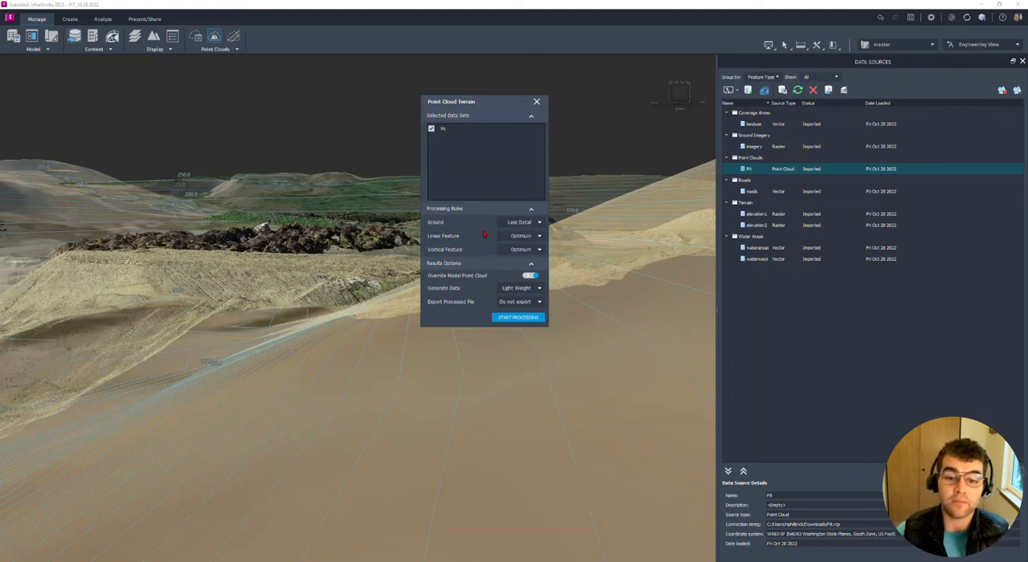
pyautogui.click(540, 234)
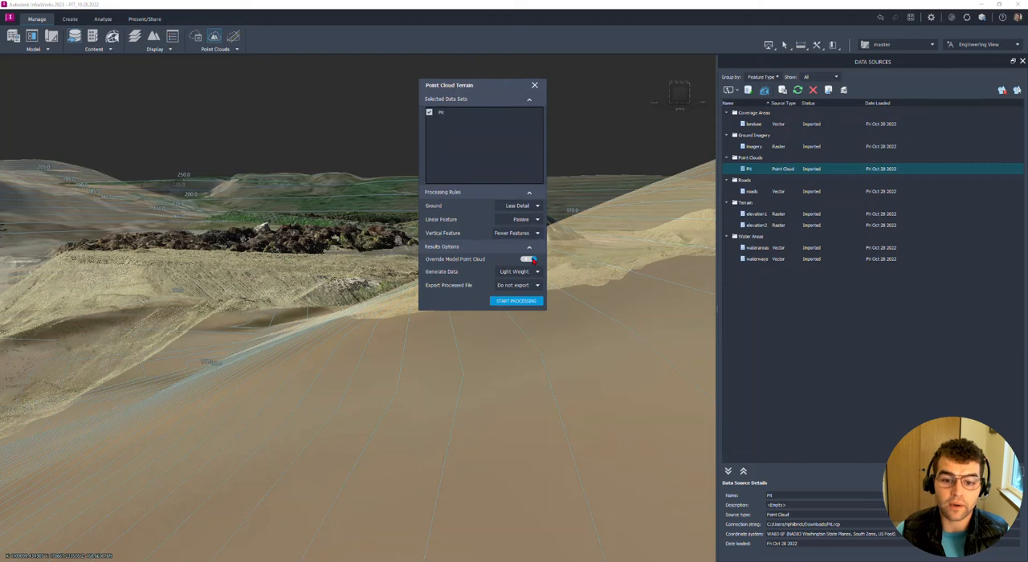
pyautogui.click(533, 260)
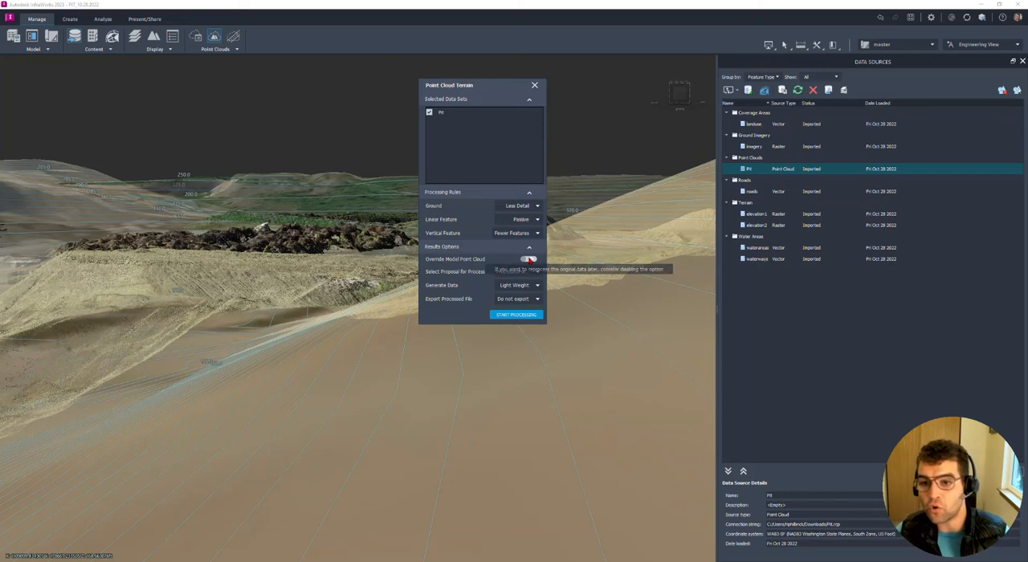
# Step: Select the processed file for processing and run Start Processing on the point cloud terrain
pyautogui.click(527, 257)
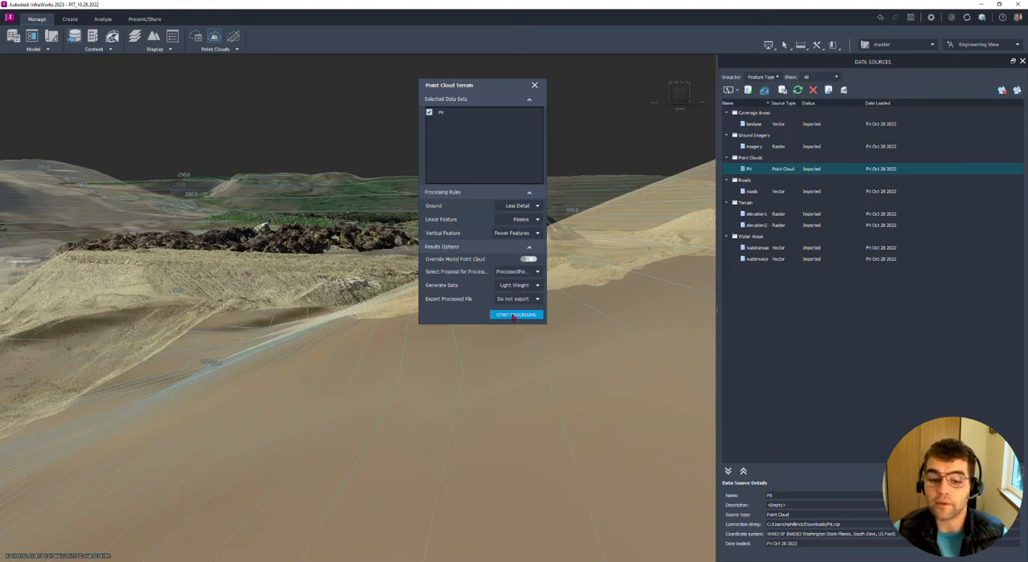
pyautogui.click(518, 315)
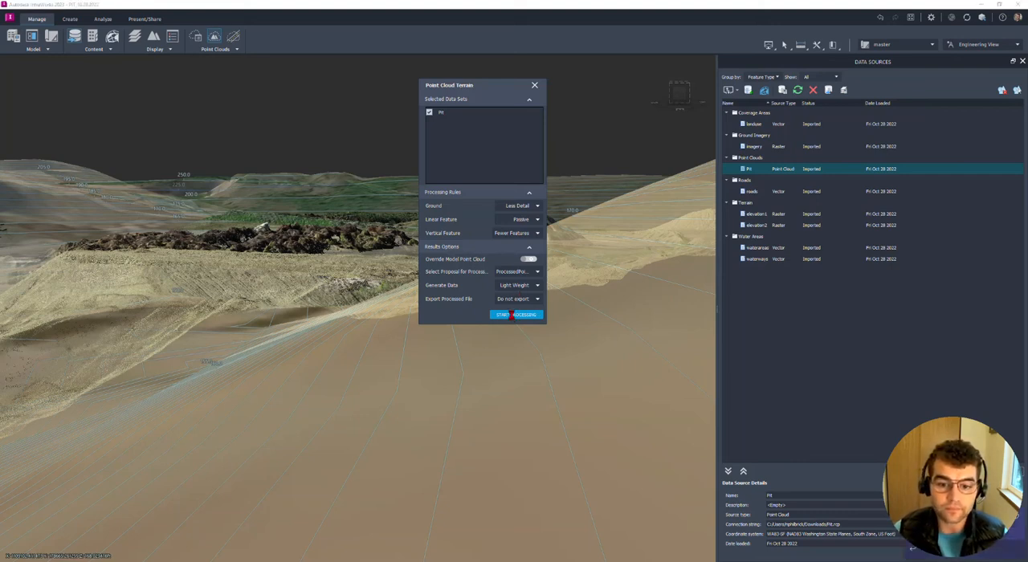
pyautogui.click(518, 315)
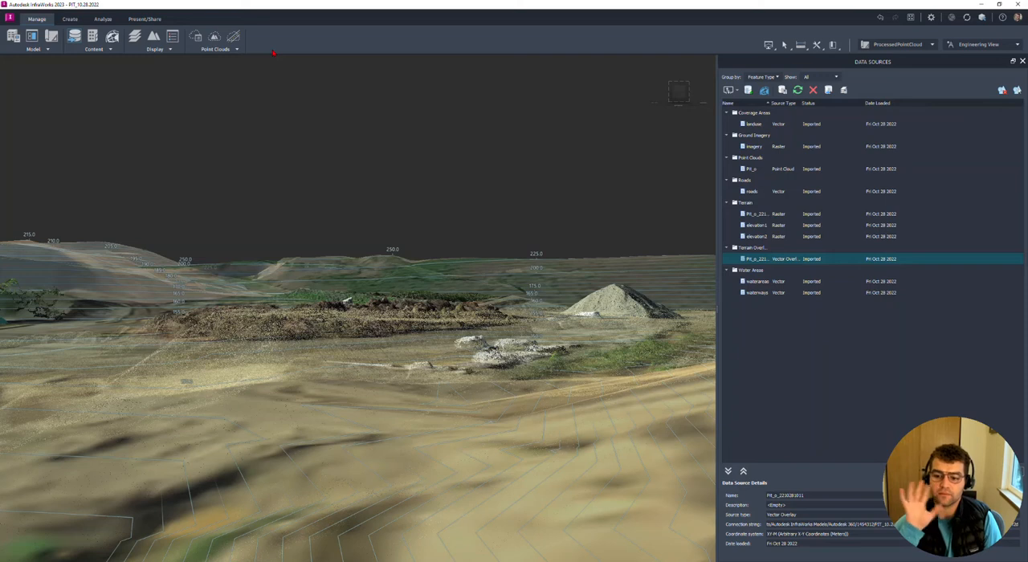
pyautogui.moveTo(292, 7)
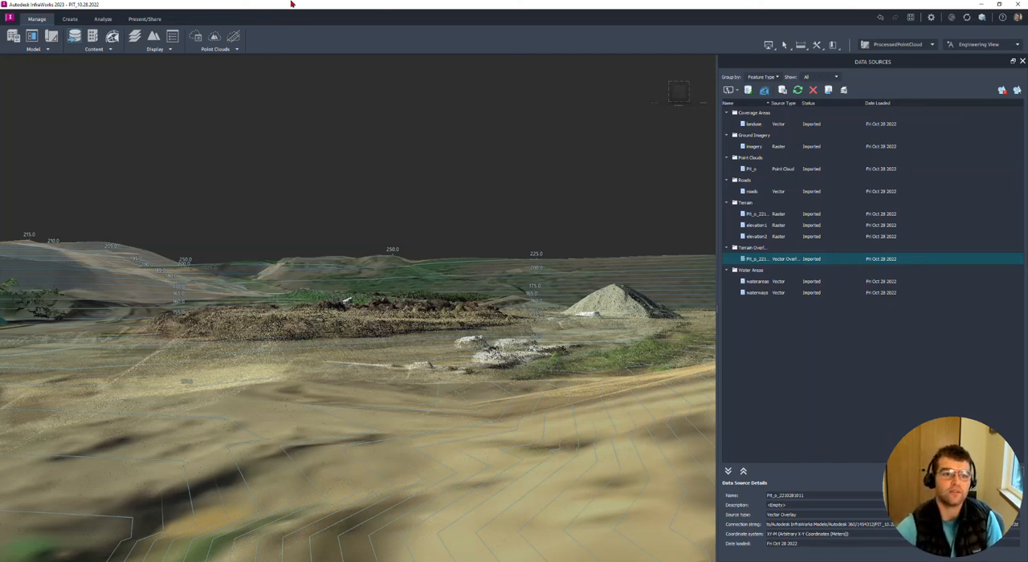
# Step: Show the Surface Layers window from the Manage tab's Display settings
pyautogui.click(168, 49)
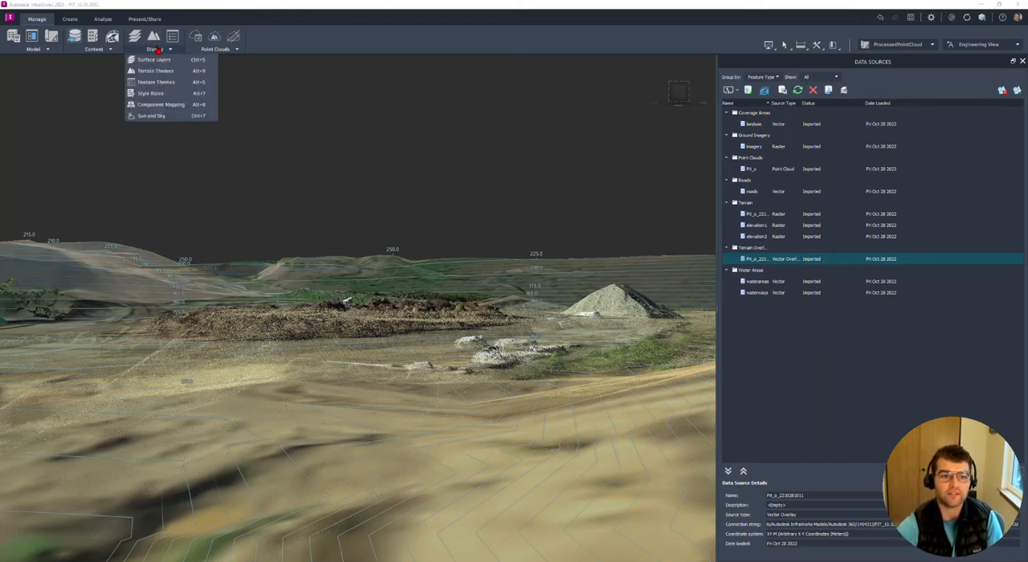
pyautogui.moveTo(161, 64)
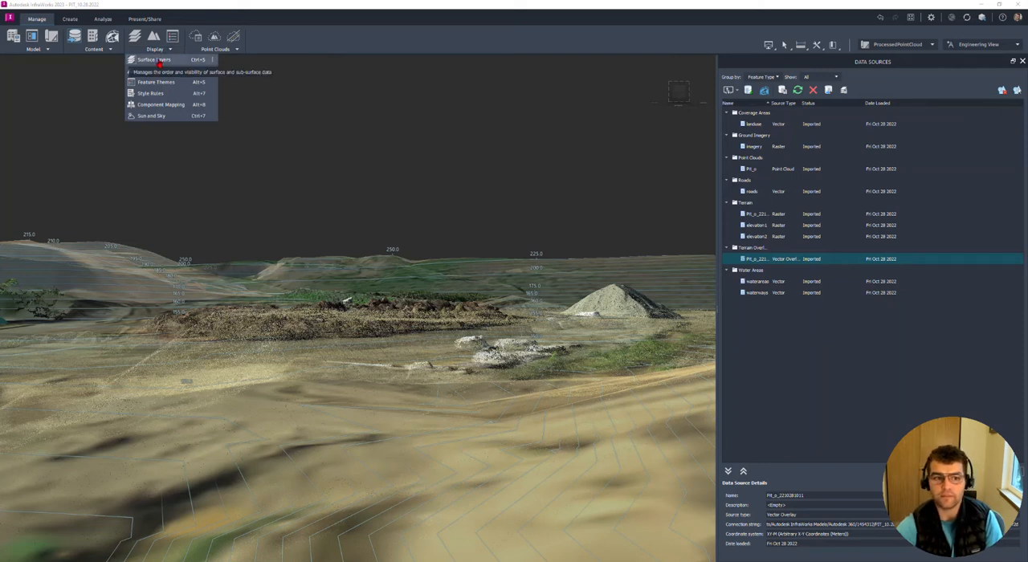
pyautogui.click(157, 60)
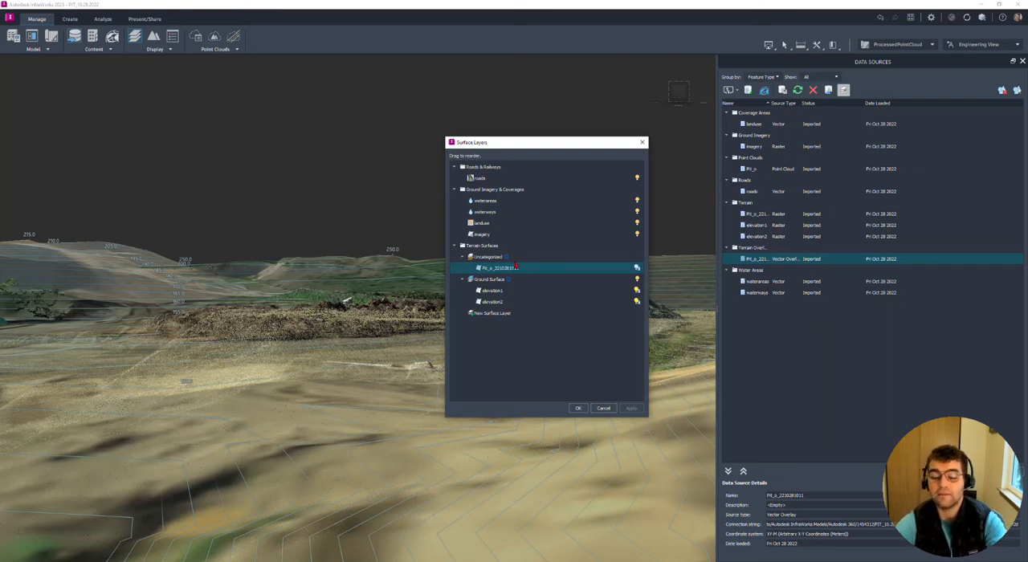
pyautogui.moveTo(517, 267)
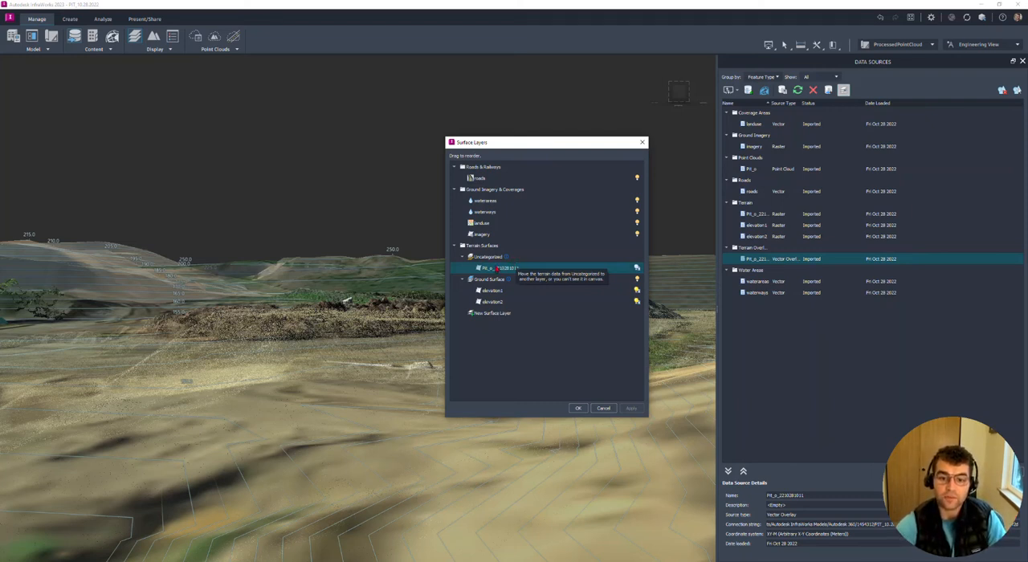
# Step: Move the point cloud terrain from Unassigned into Ground Surface and apply with OK
pyautogui.moveTo(498, 266); pyautogui.dragTo(498, 284)
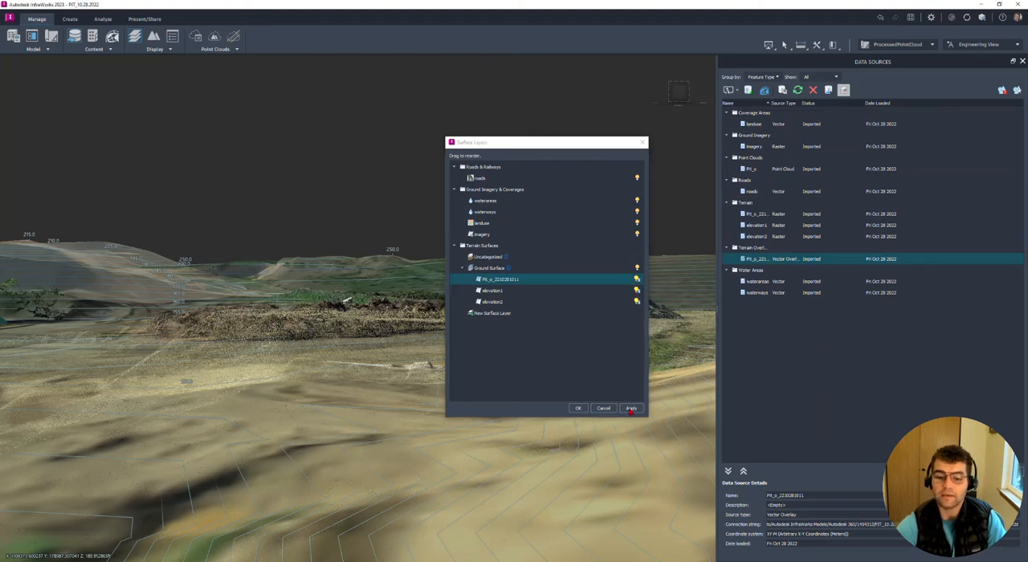
pyautogui.click(634, 408)
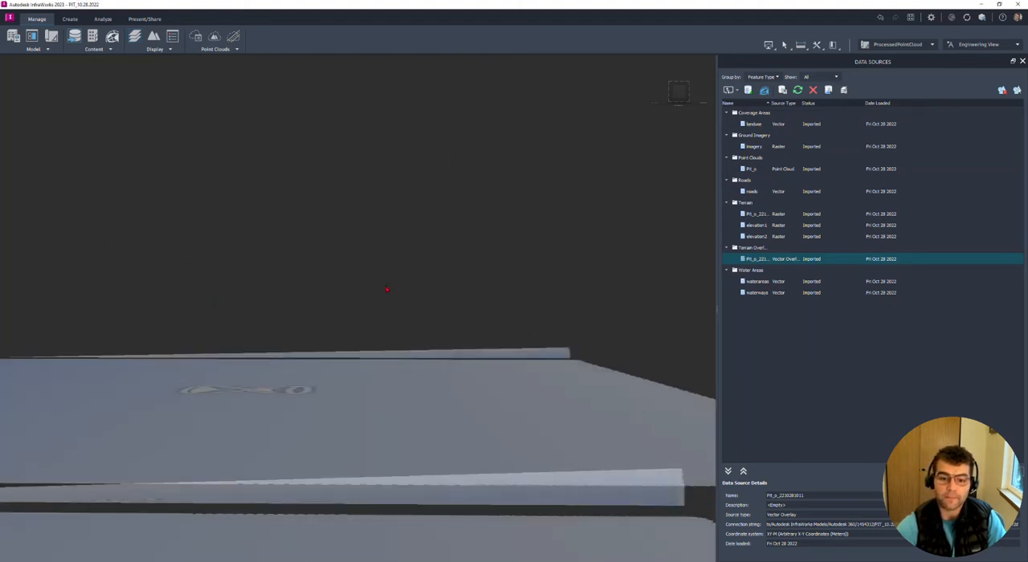